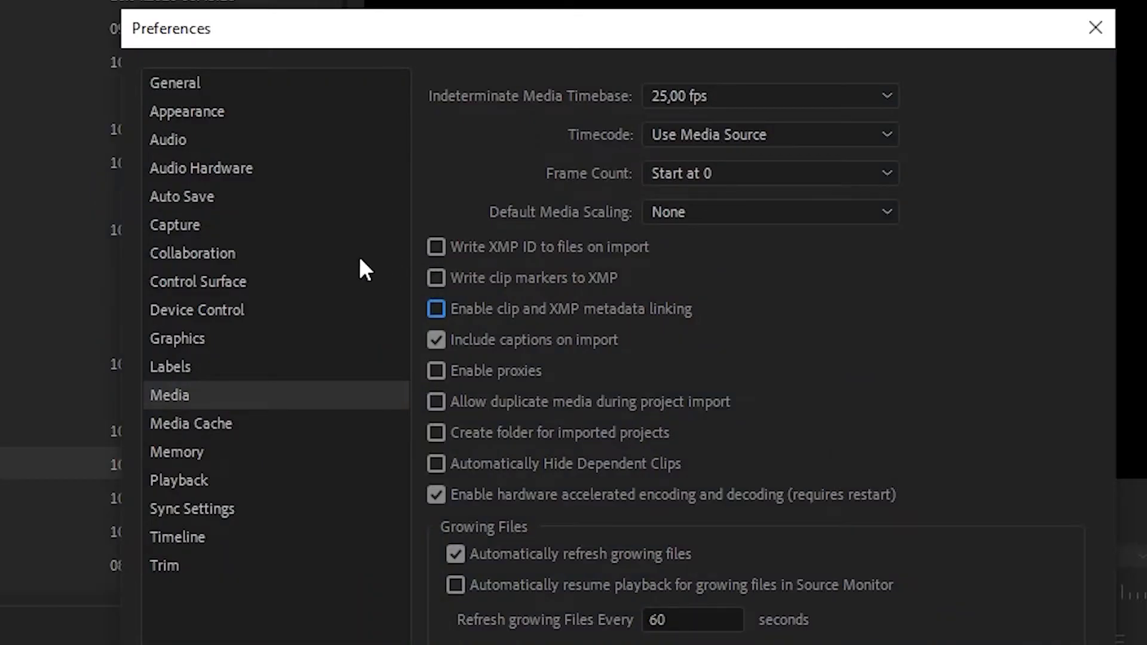
# Open Collaboration preferences and select the project-locking User Name field for editing
pyautogui.click(192, 253)
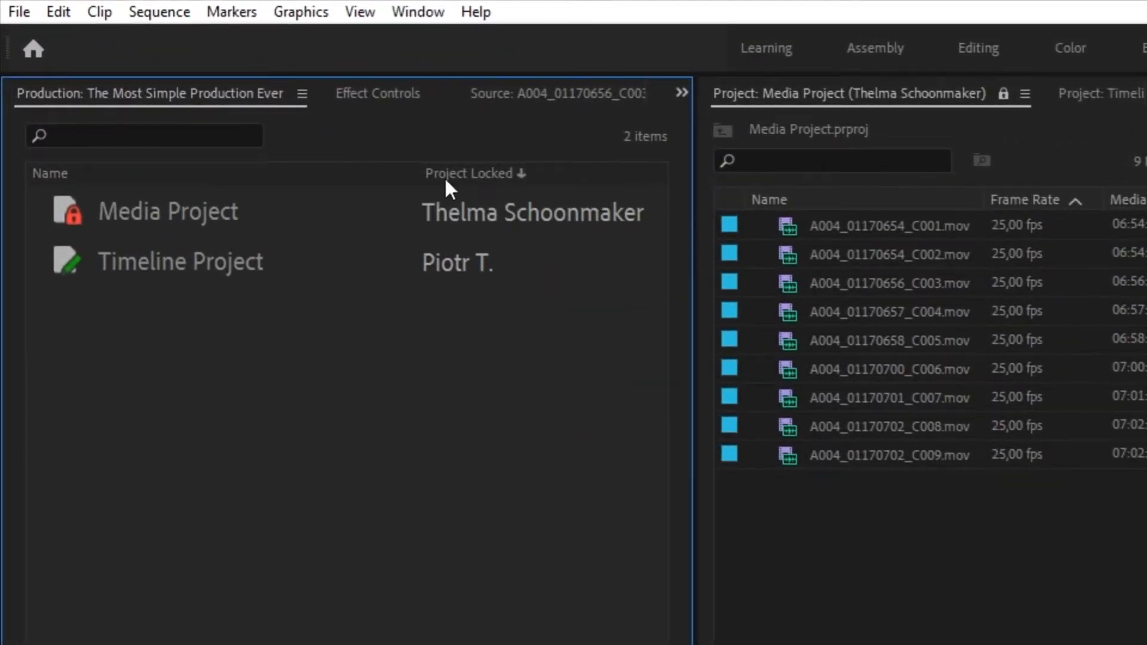
pyautogui.moveTo(404, 227)
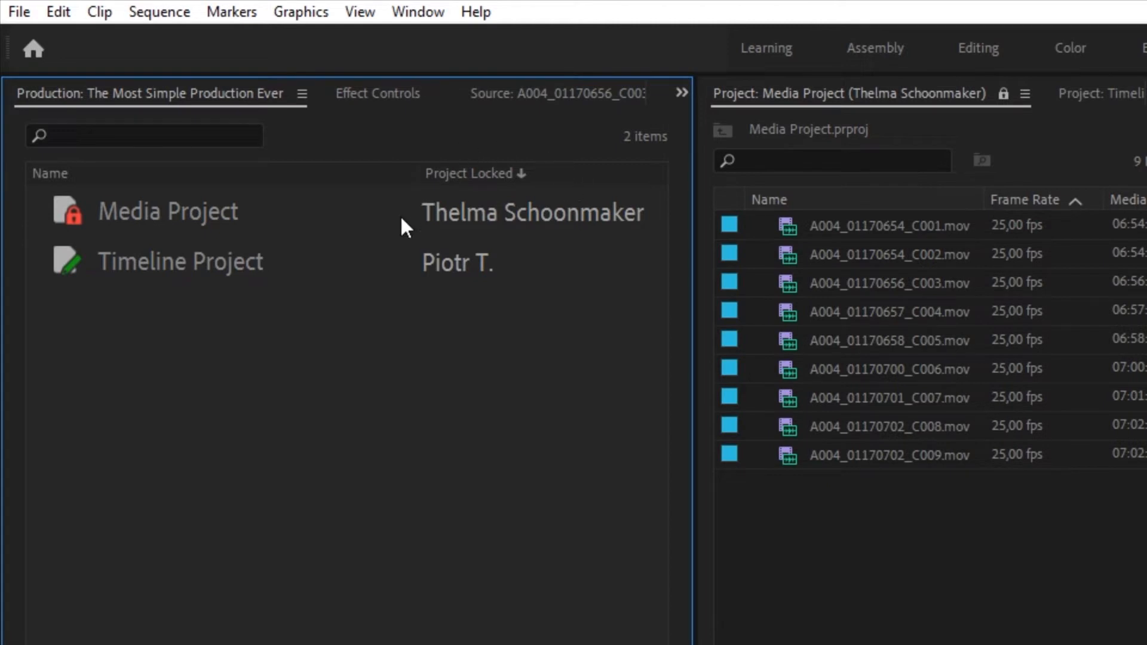
pyautogui.moveTo(534, 252)
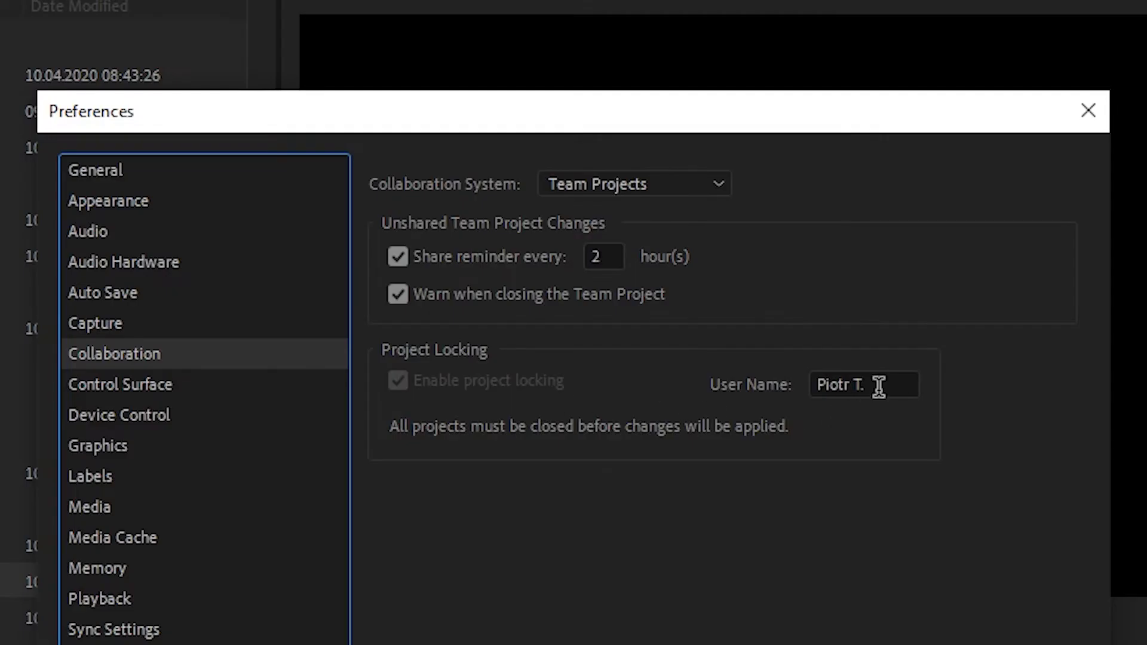
pyautogui.click(1088, 110)
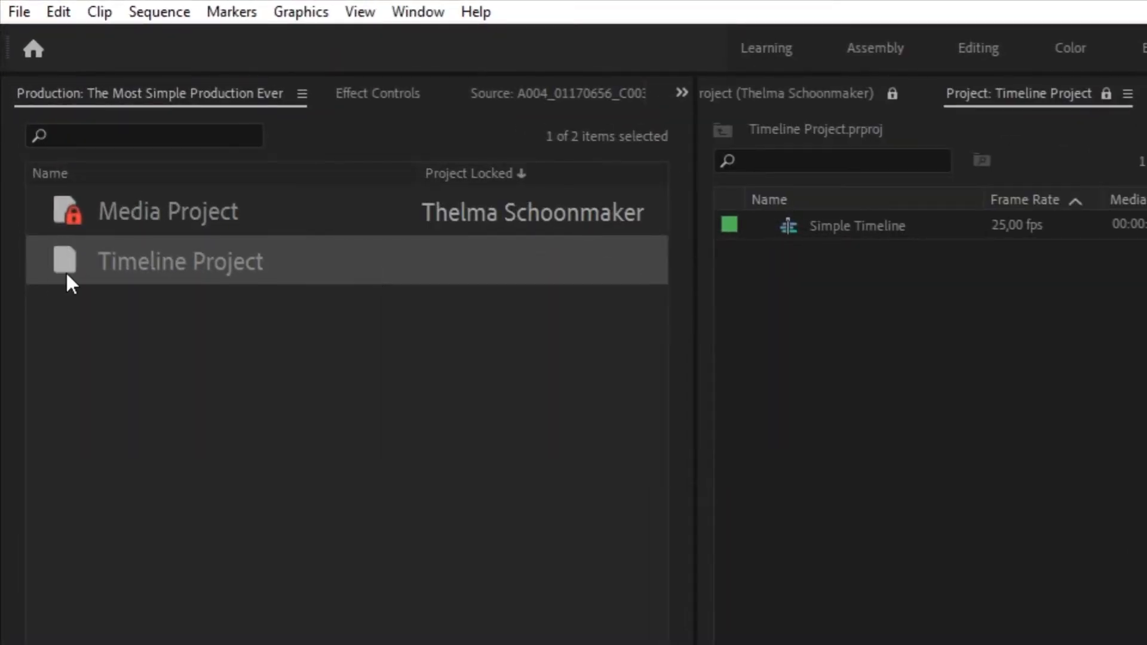
pyautogui.moveTo(85, 319)
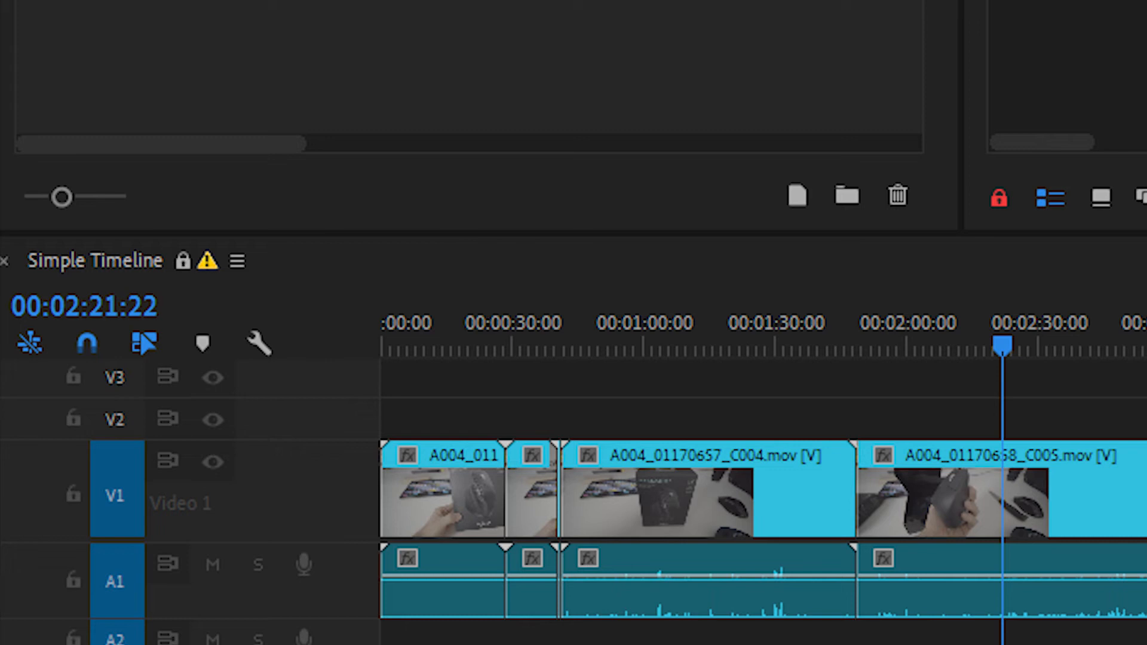
# Save all projects from the Production panel menu
pyautogui.click(300, 94)
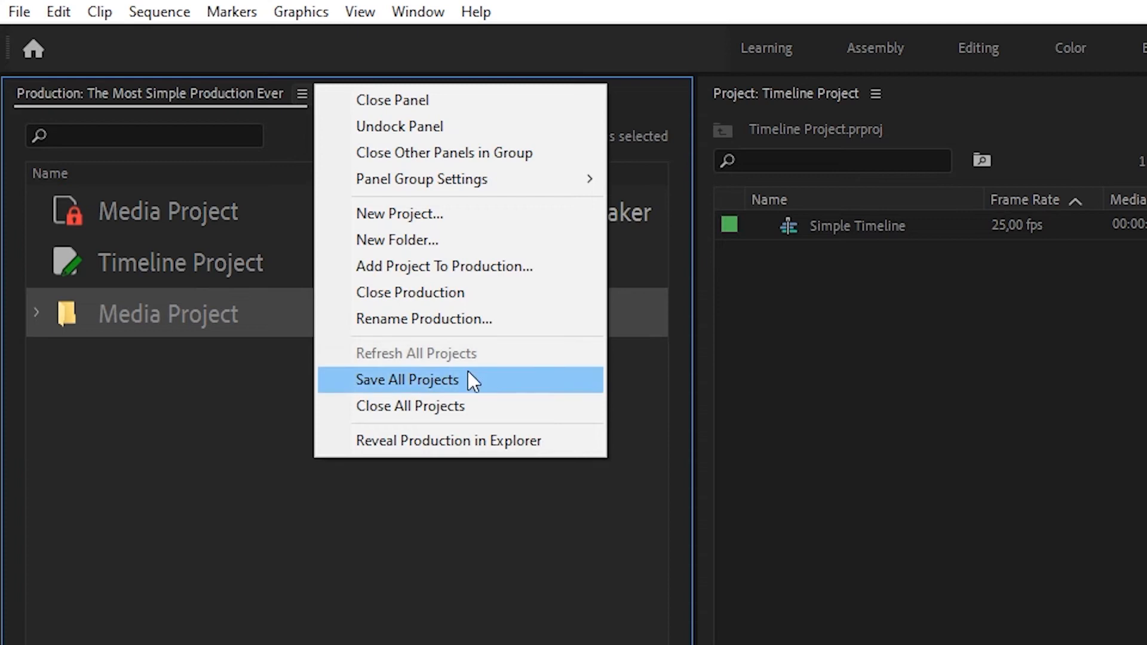
pyautogui.click(408, 380)
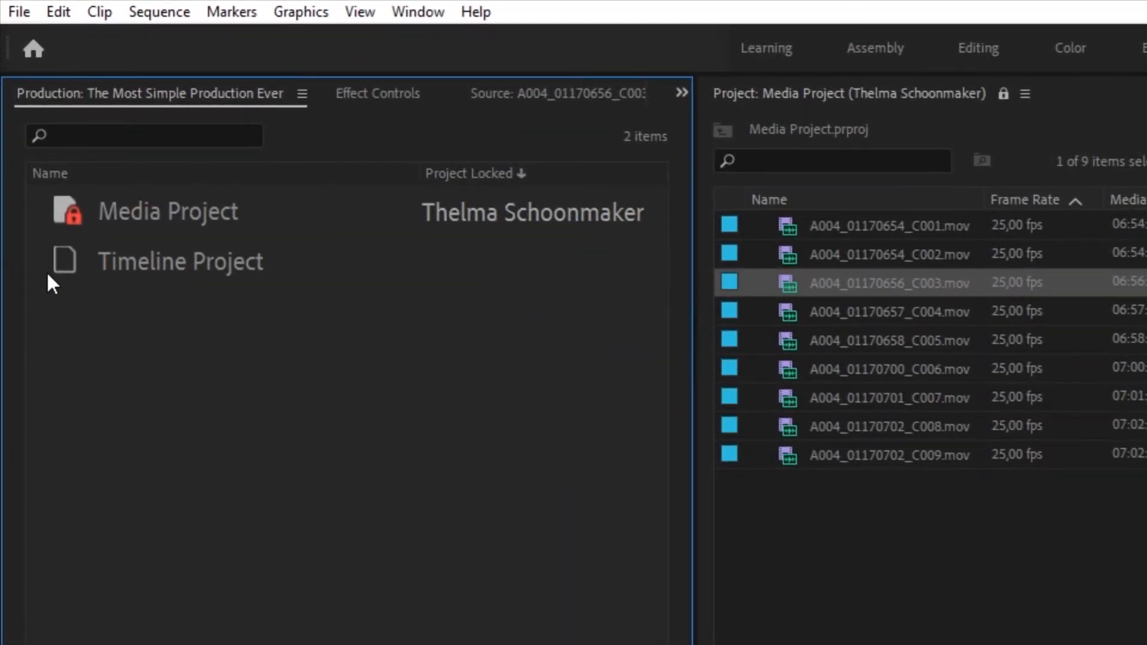
# Select Timeline Project in the Production panel and watch its lock turn red
pyautogui.click(65, 261)
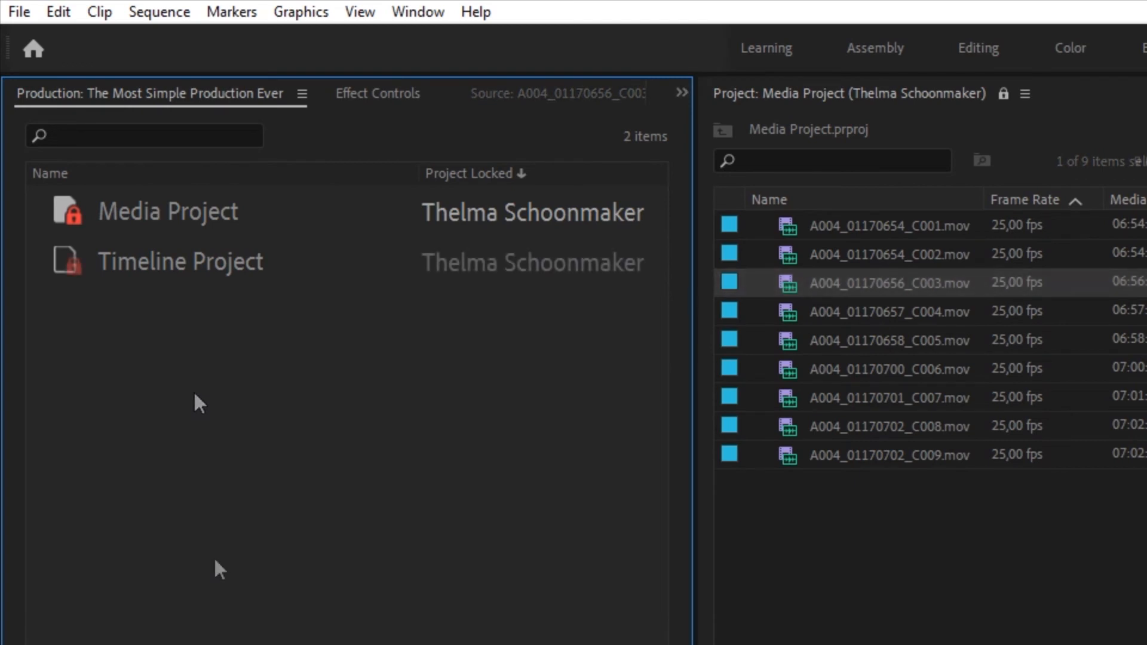
pyautogui.click(167, 211)
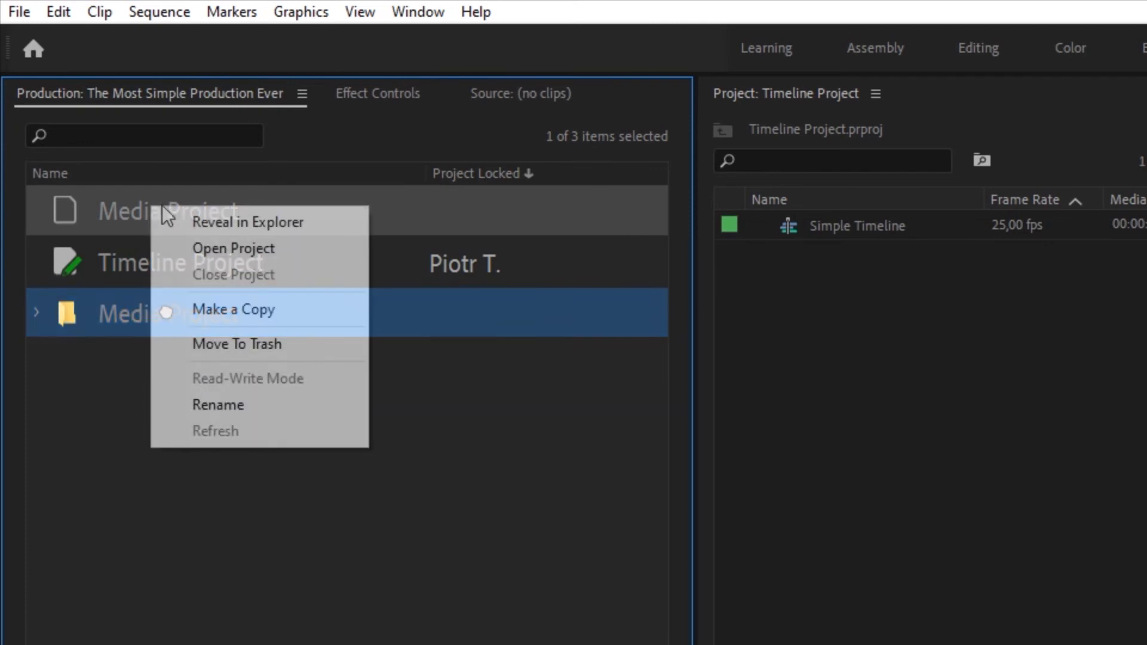
pyautogui.moveTo(286, 405)
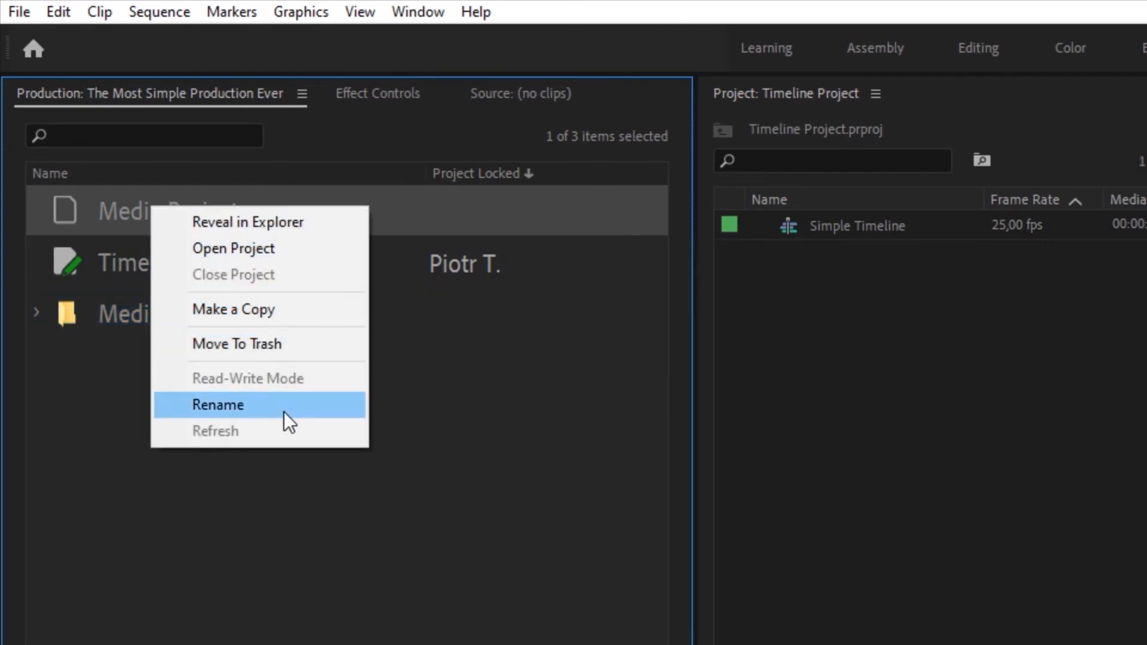